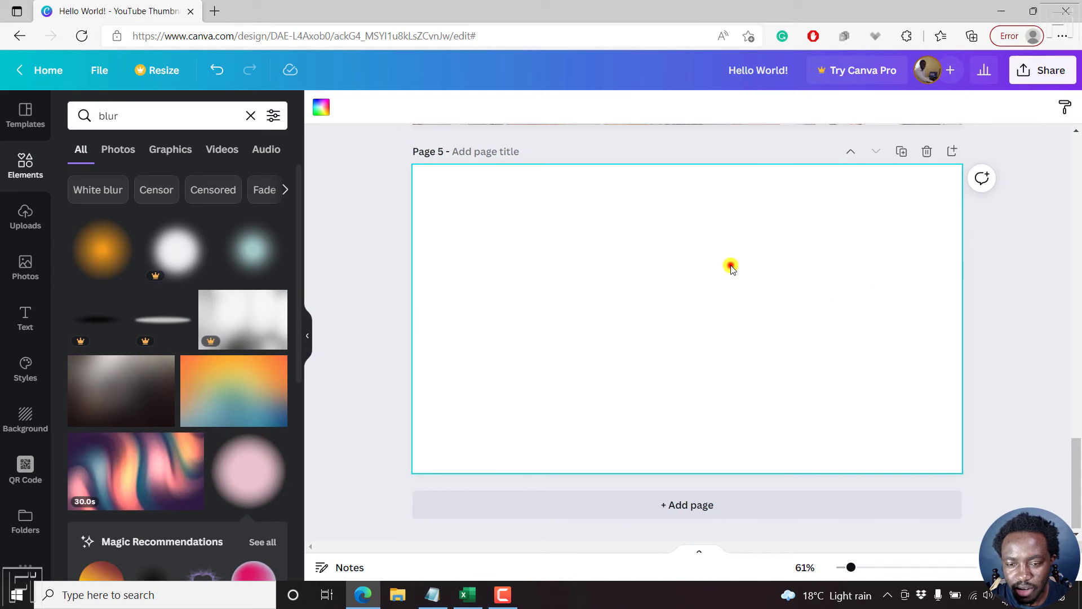
mouse_move(346, 234)
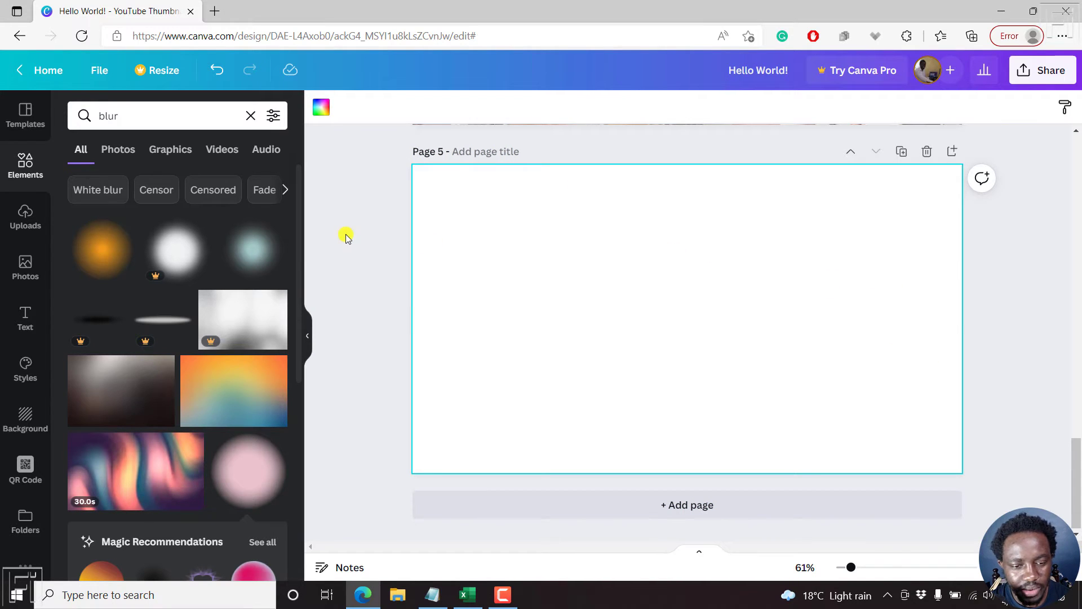
Step: Show the text presets panel with heading, subheading and body options
left_click(25, 318)
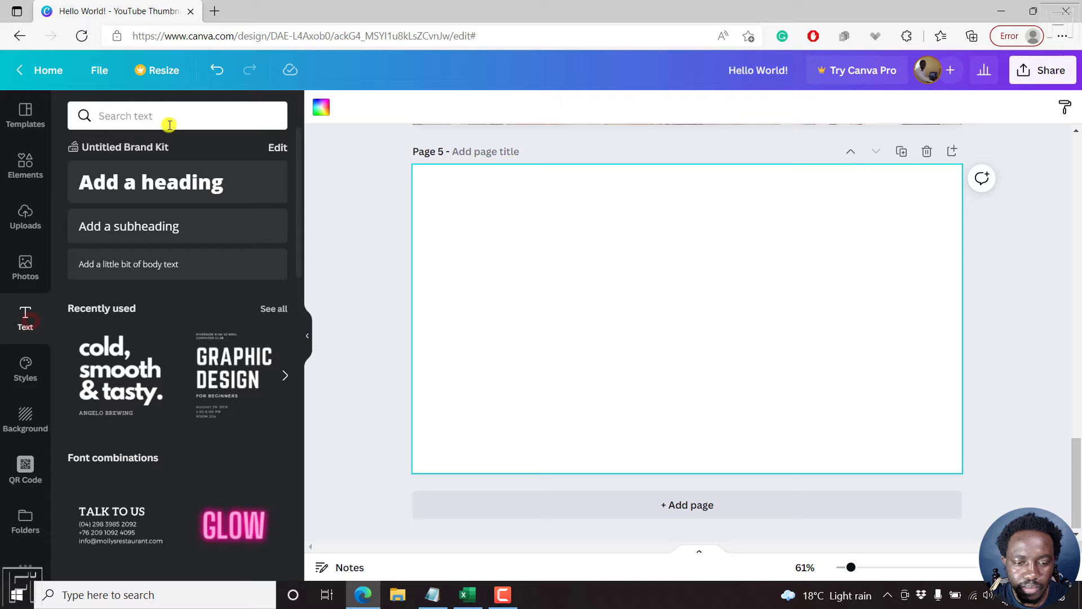
Step: Add a 'Hello World!' heading at about 75.5 size, centred on the page
left_click(149, 181)
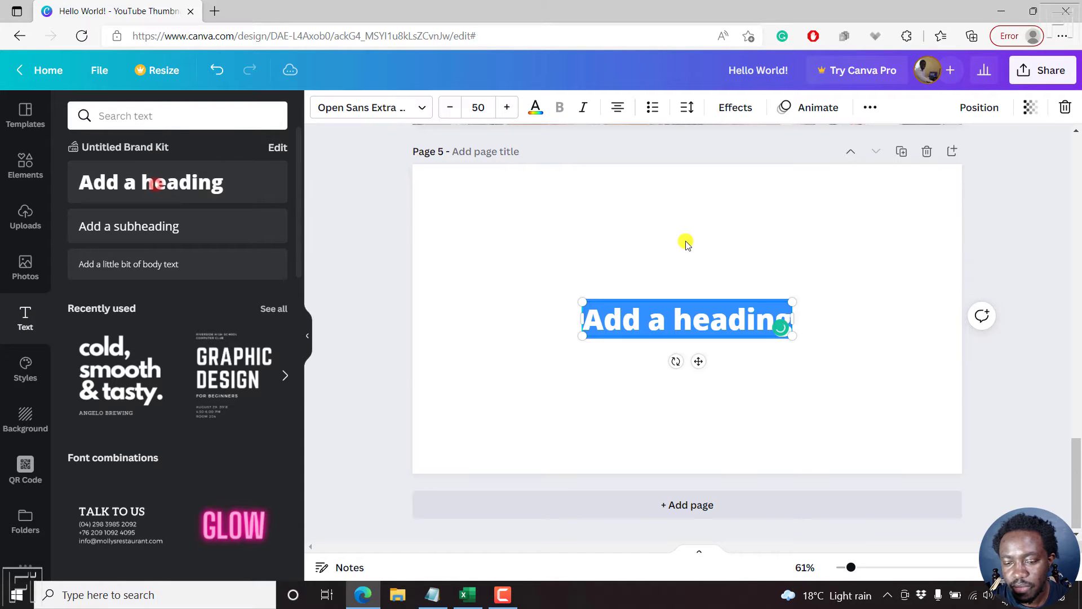
type("Hello Wor")
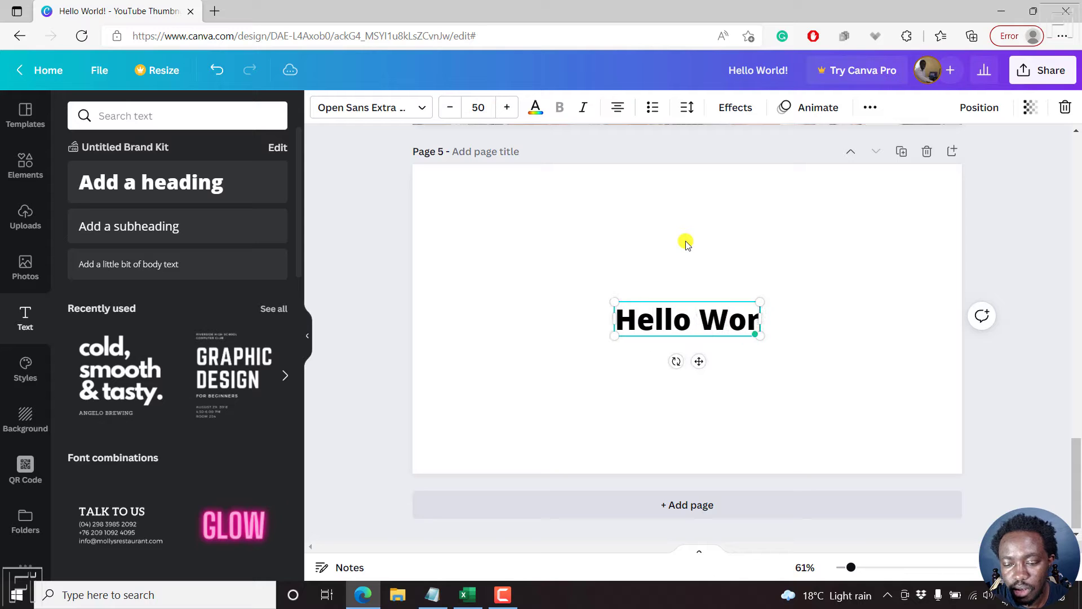
type("ld!")
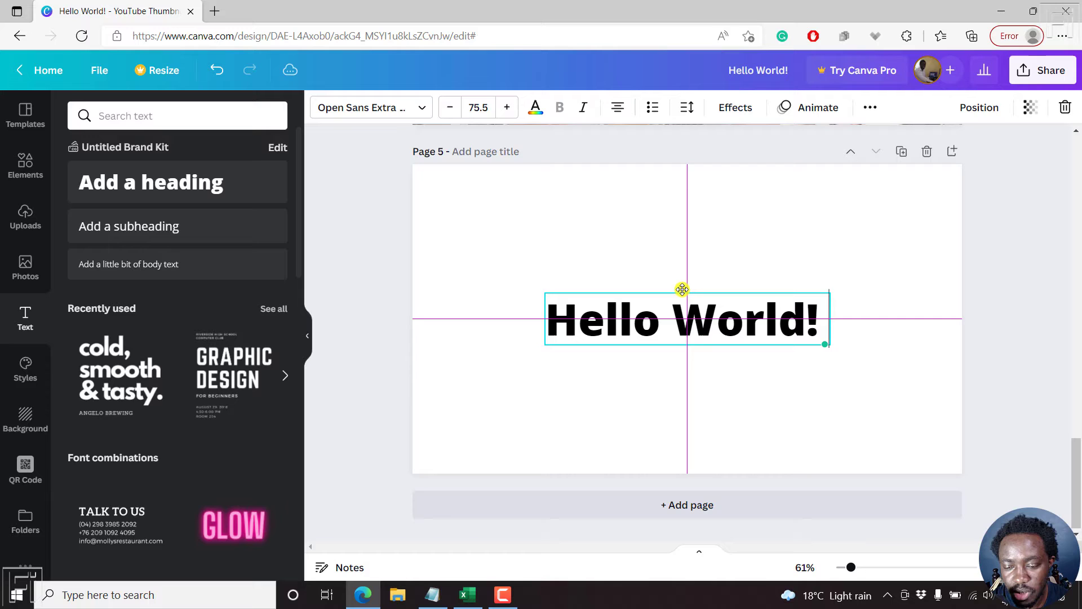
left_click(686, 319)
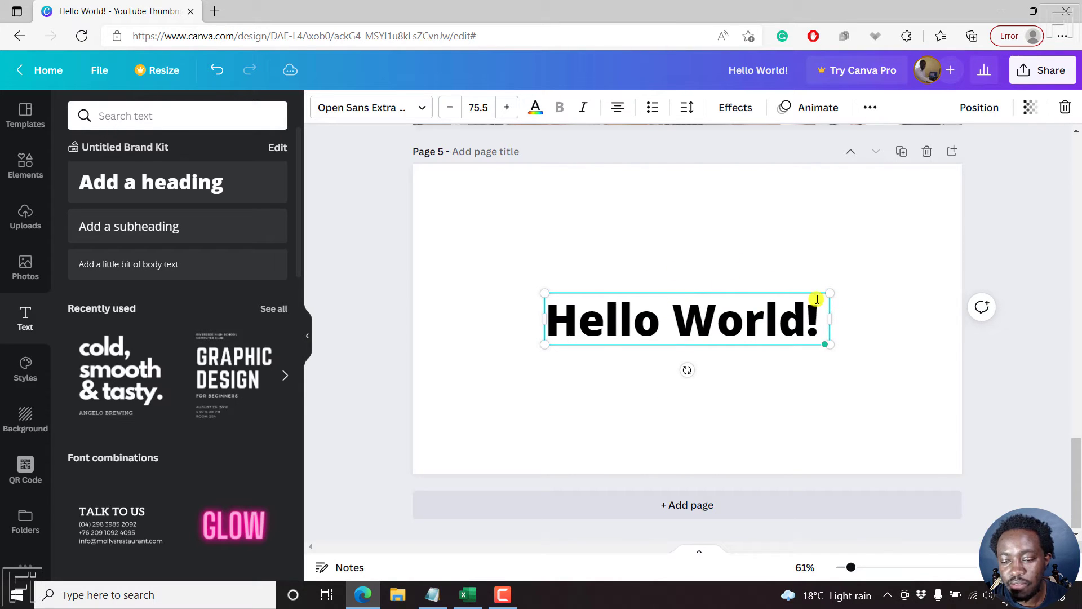
mouse_move(679, 285)
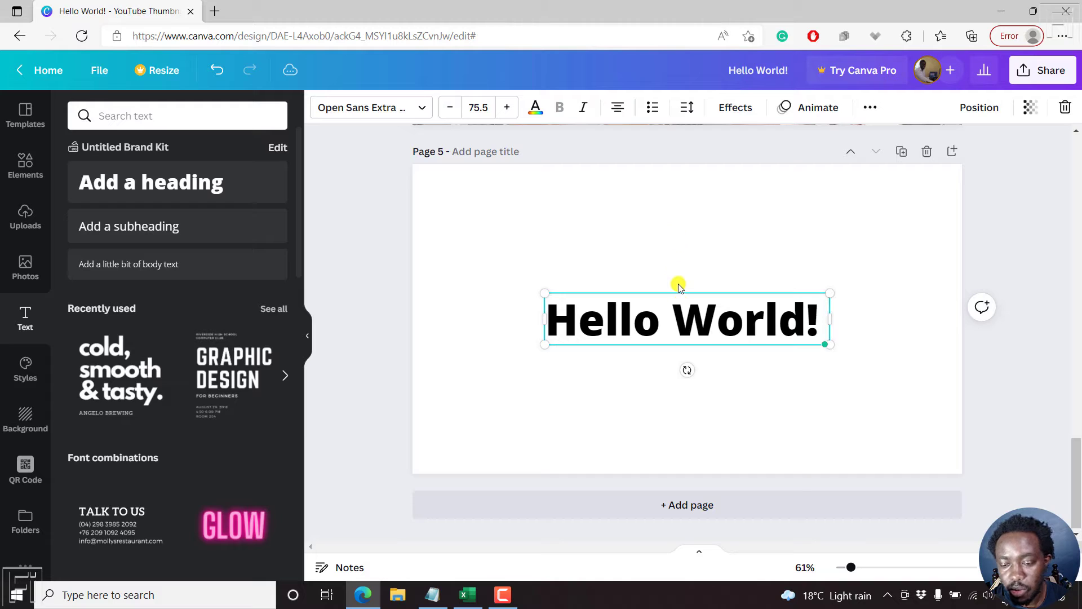
mouse_move(735, 97)
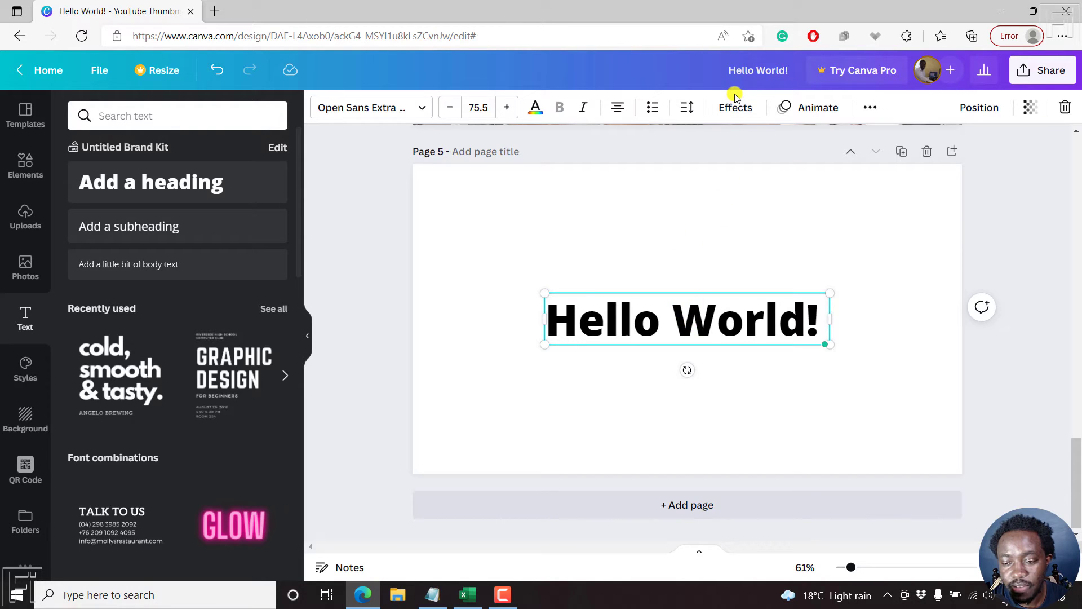
Step: Show the Effects panel for the selected heading
left_click(734, 107)
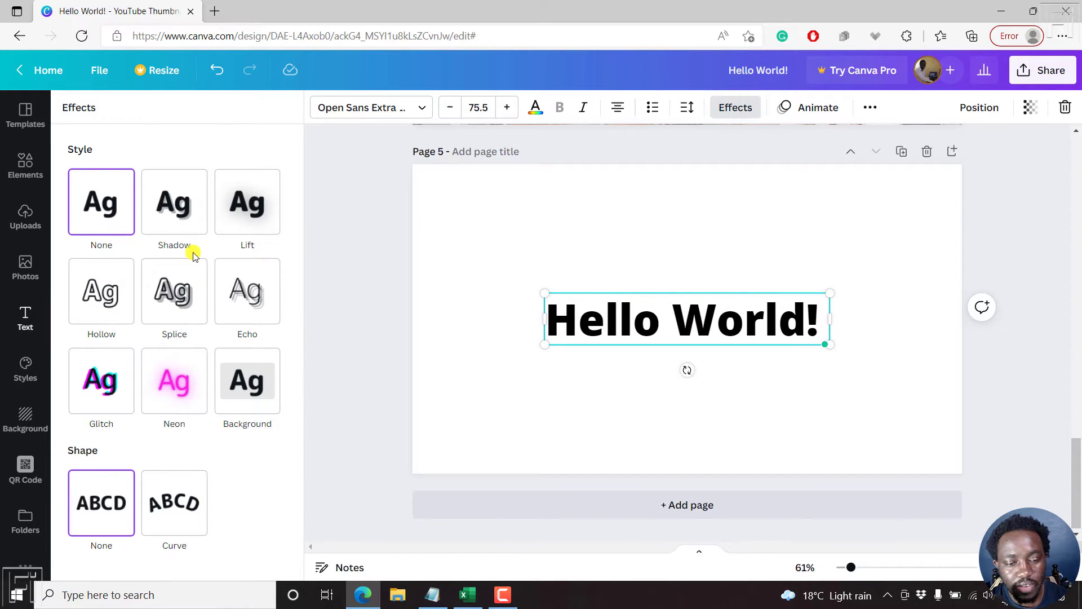
mouse_move(126, 163)
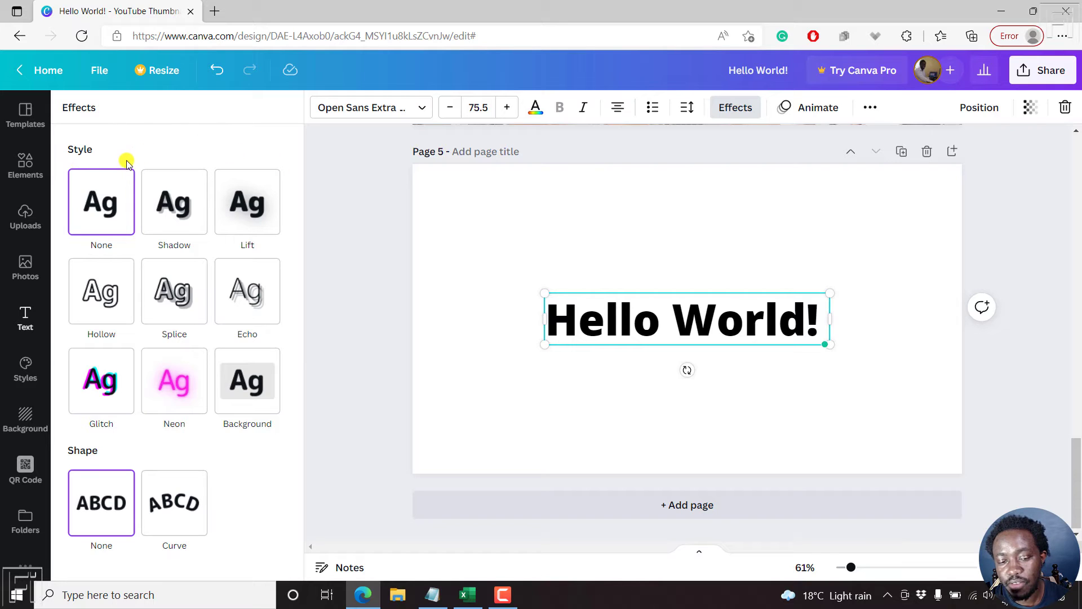
mouse_move(246, 379)
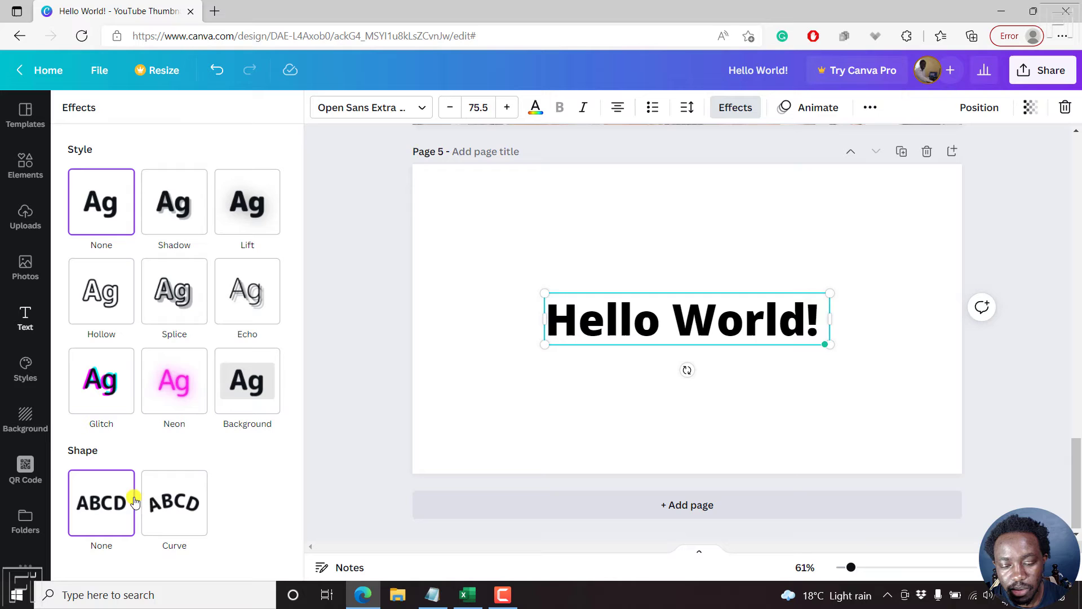
mouse_move(173, 502)
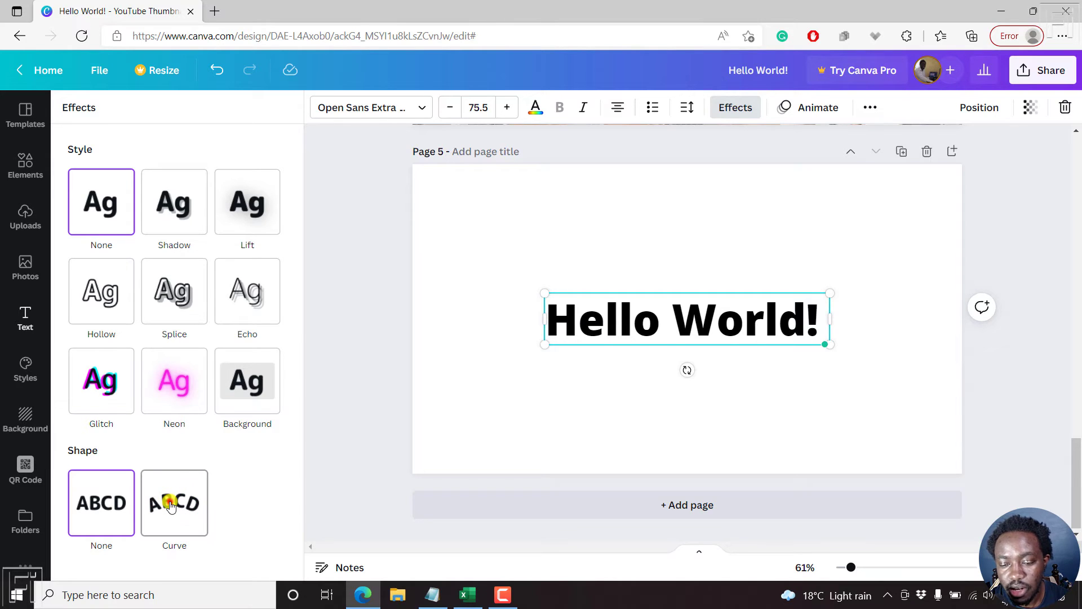
Step: Apply the Curve shape at strength 70 and move the heading toward the page top
left_click(173, 502)
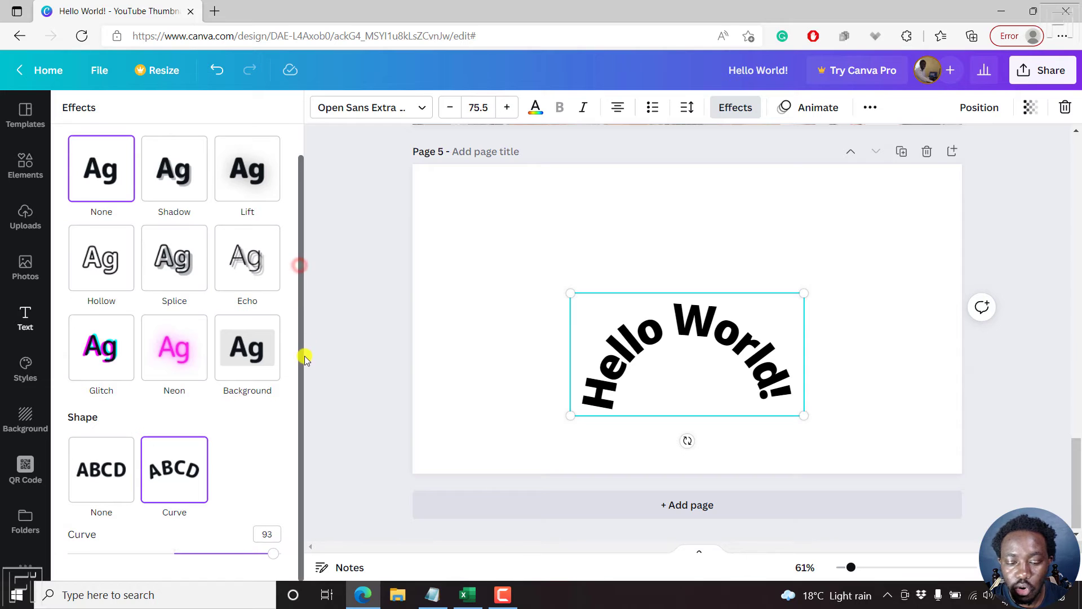
left_click(266, 533)
type("70")
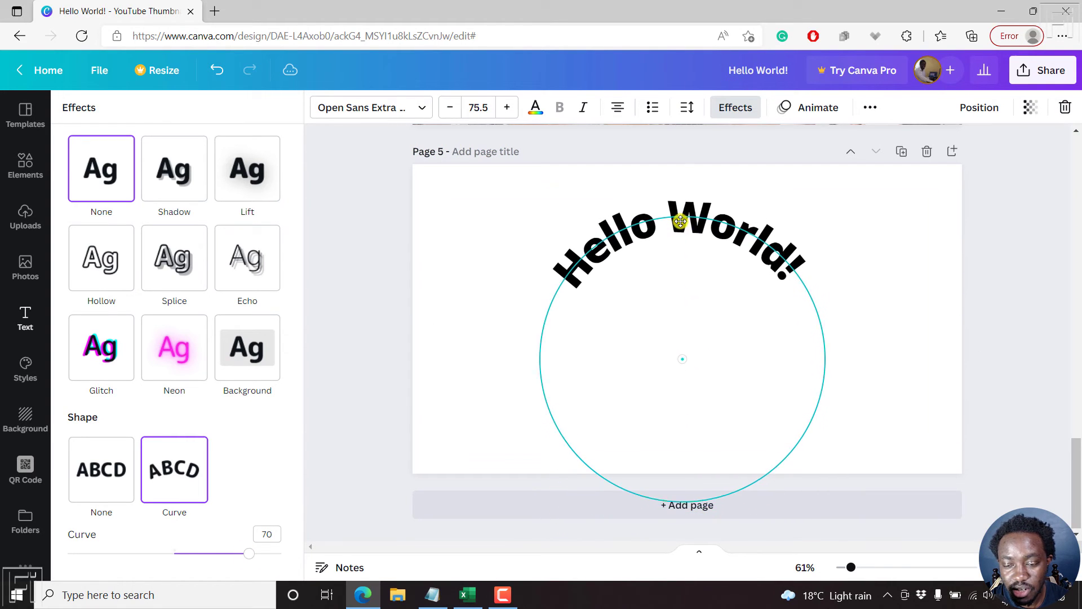
left_click(174, 469)
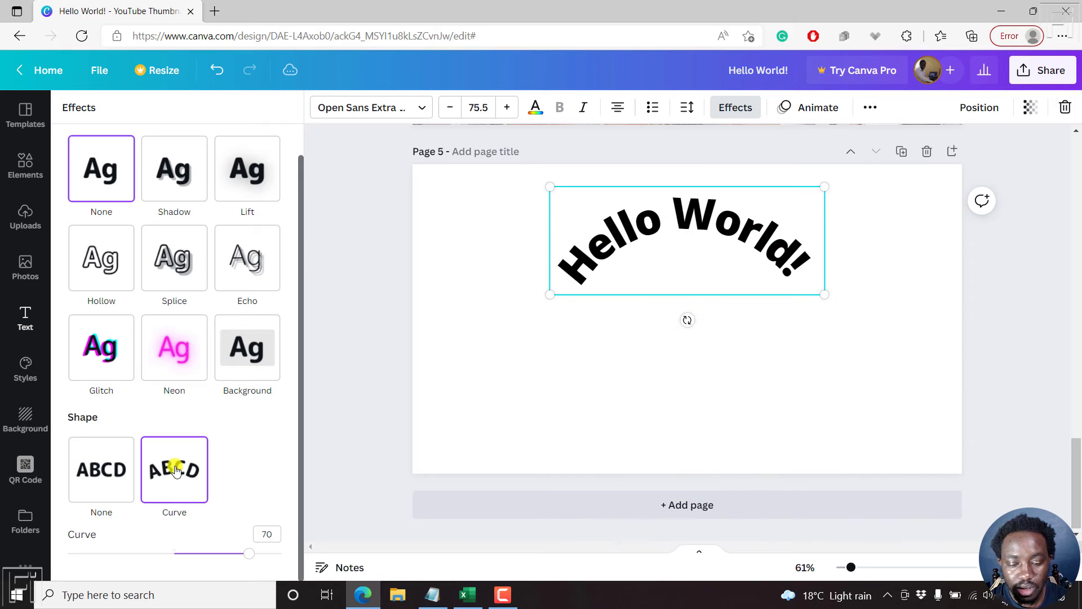